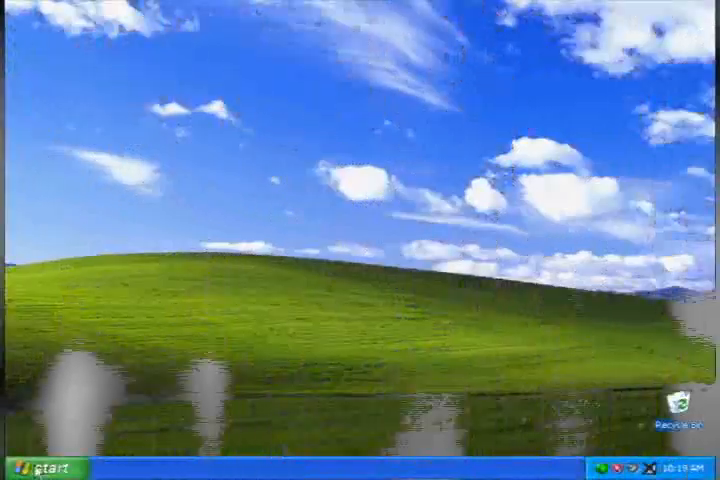
Launch Internet Explorer from the Start menu.
left_click(40, 470)
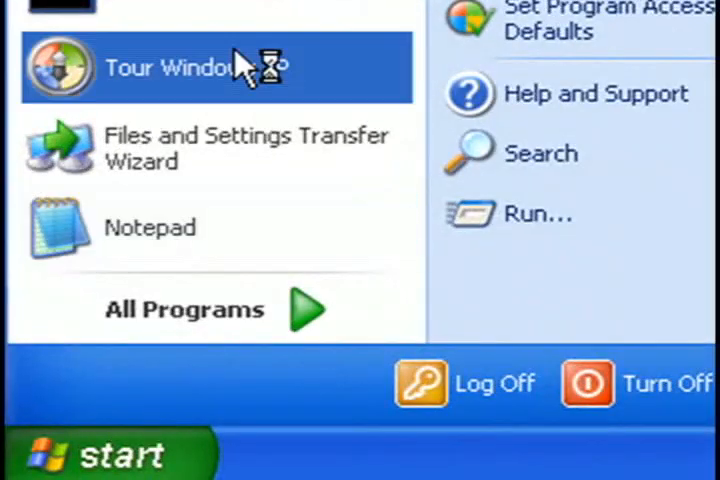
left_click(170, 68)
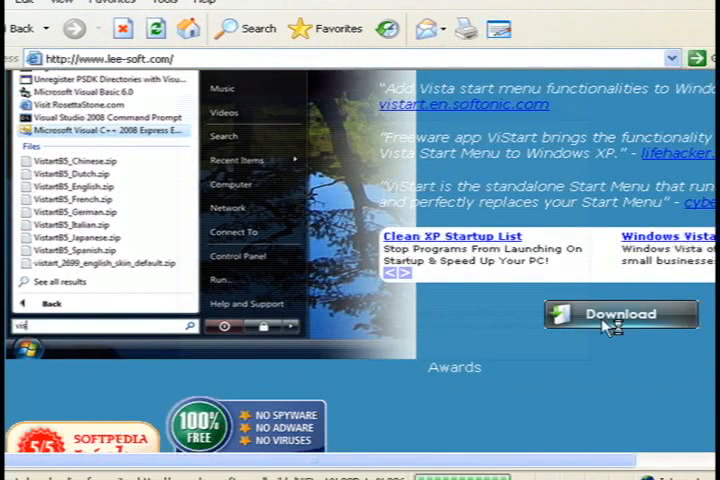
Save the ViStart Beta 6.zip and ViOrb 24.zip downloads from lee-soft.com to the computer.
left_click(620, 314)
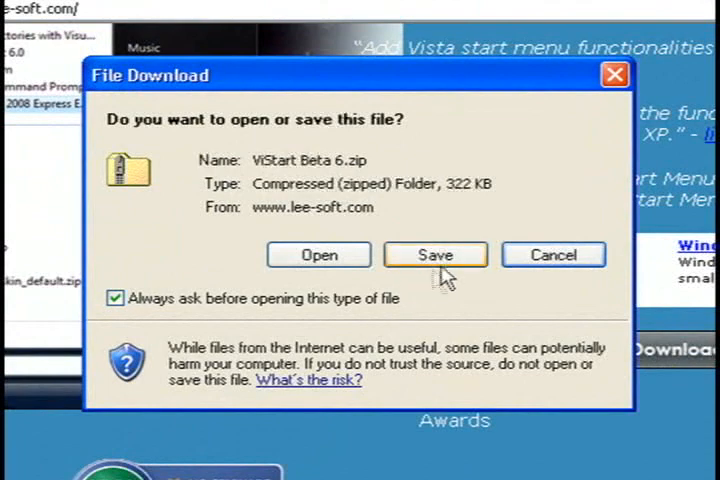
left_click(436, 256)
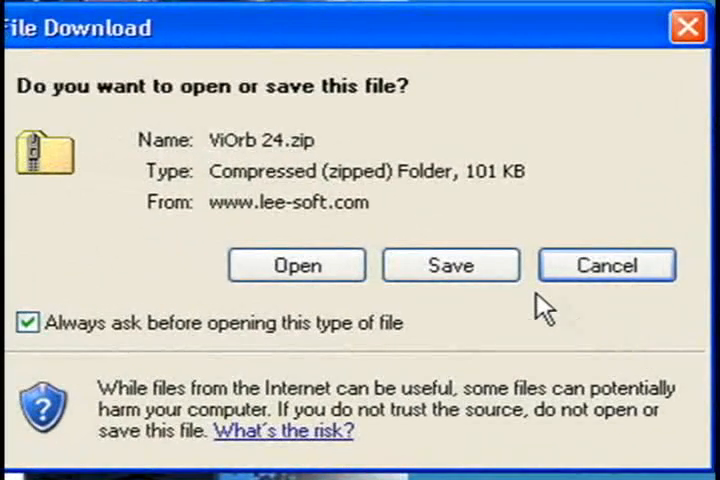
left_click(448, 264)
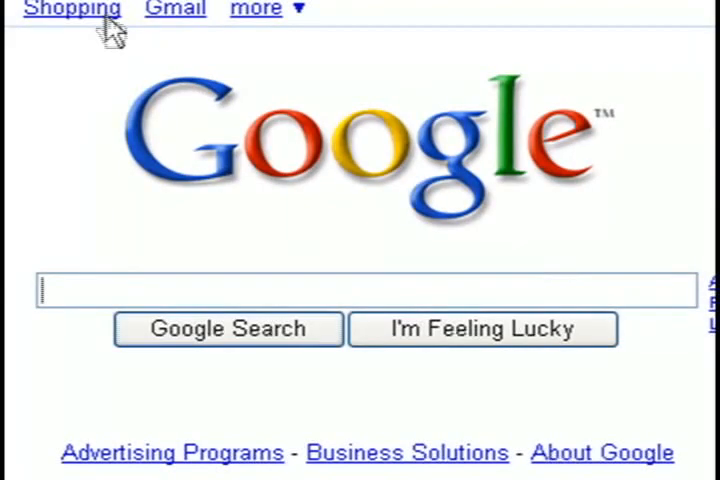
Search Google for 'google desktop' and start the Google Desktop installer download.
type("google desktop")
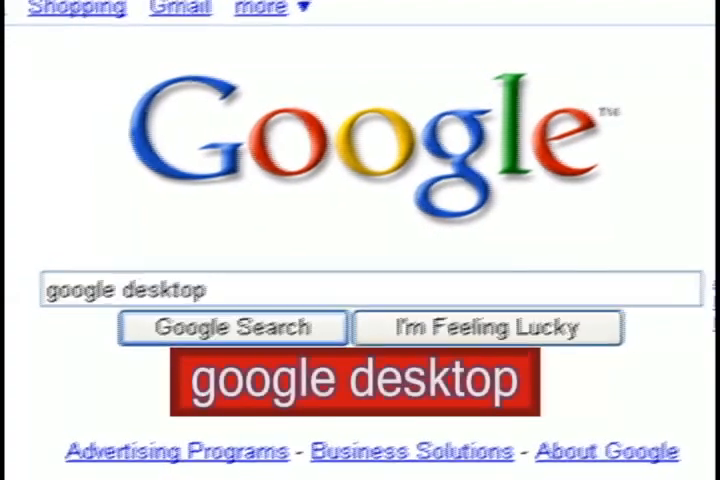
left_click(232, 328)
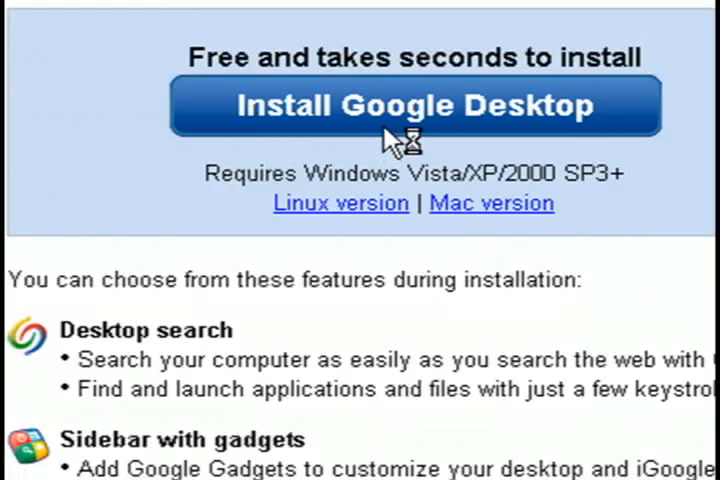
left_click(412, 106)
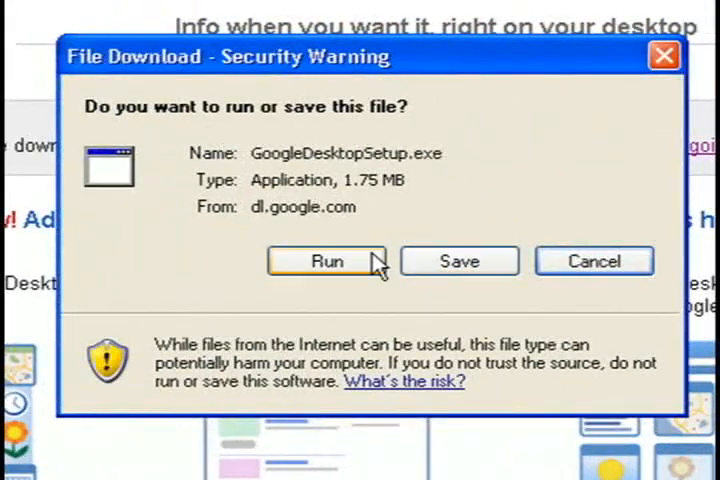
Run the Google Desktop setup directly and dismiss its thank-you dialog once installed.
left_click(328, 260)
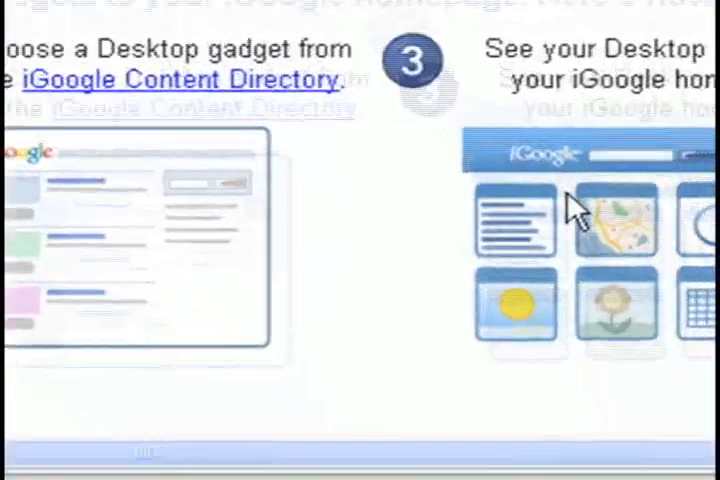
left_click(538, 444)
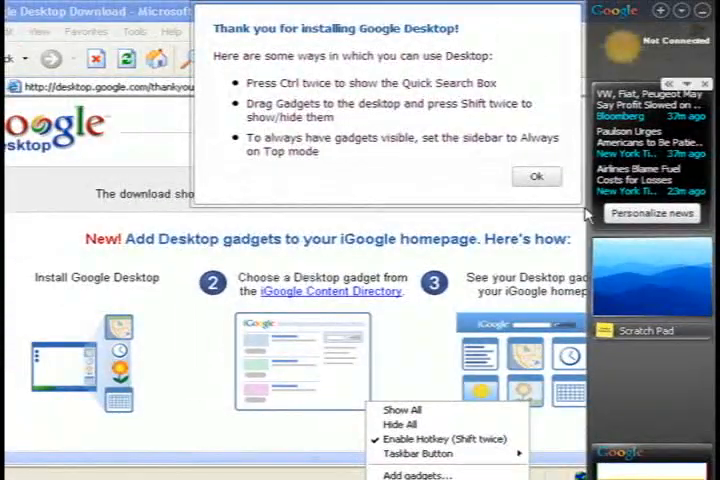
left_click(536, 176)
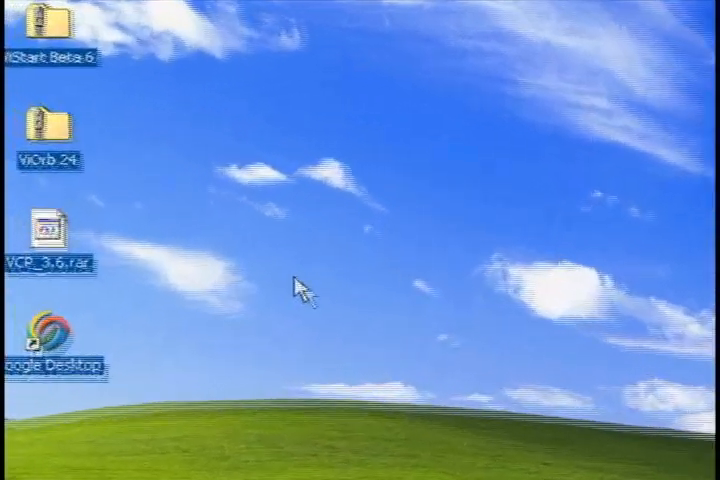
Extract the ViStart Beta 6 zip into its folder on the desktop.
right_click(50, 24)
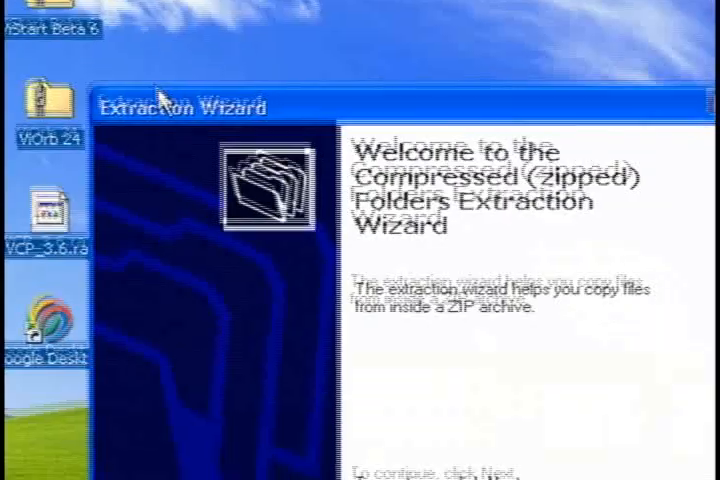
left_click(464, 444)
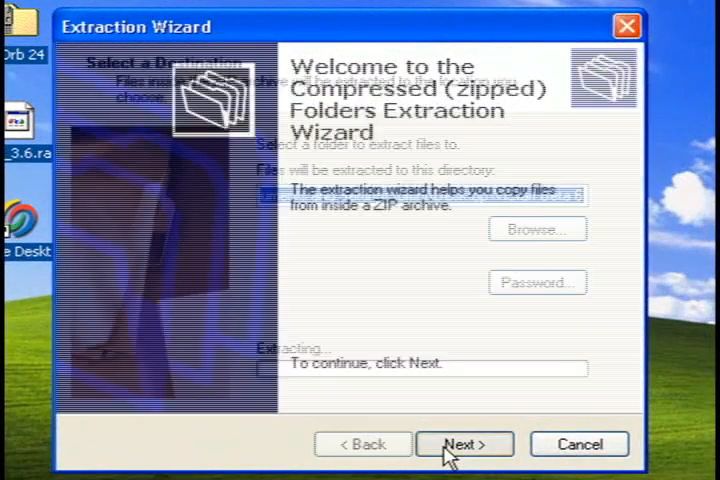
left_click(464, 444)
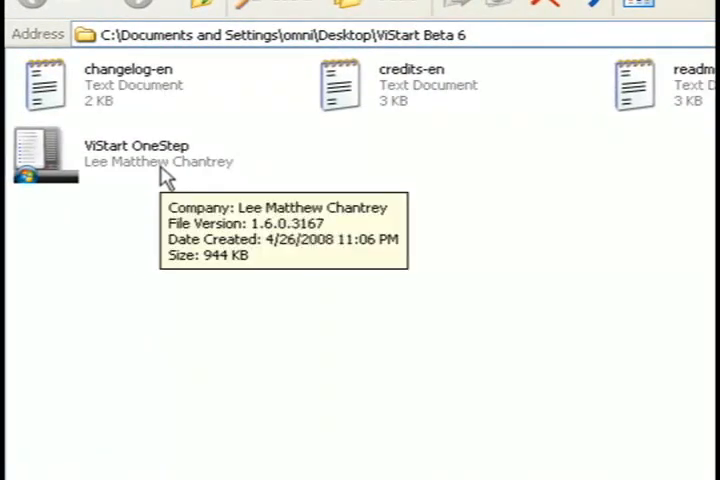
Run the ViStart OneStep installer, allowing the unverified publisher, and try the new Vista-style start menu.
double_click(42, 156)
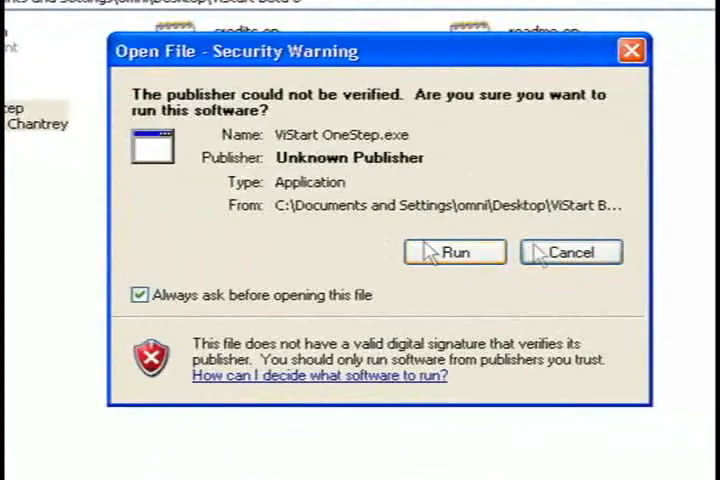
left_click(452, 252)
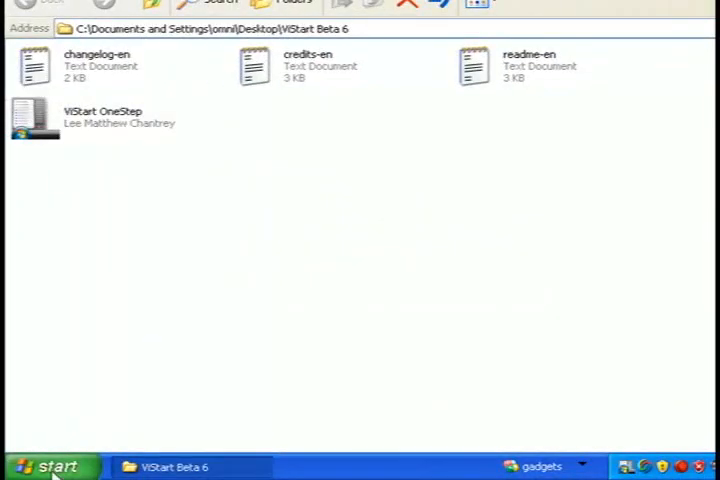
left_click(50, 468)
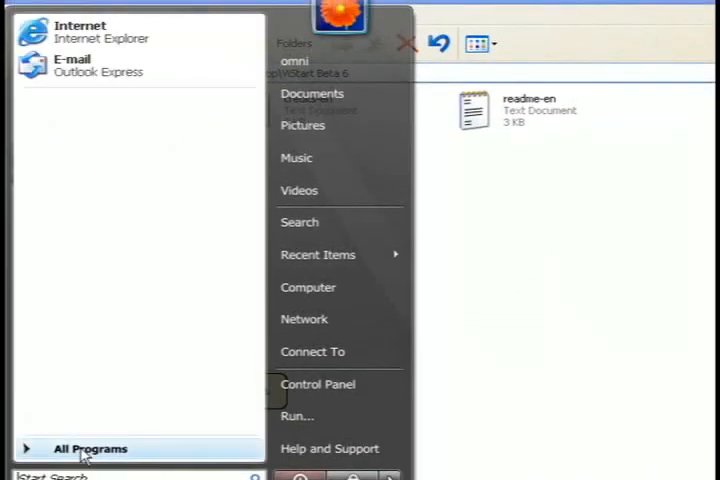
left_click(90, 448)
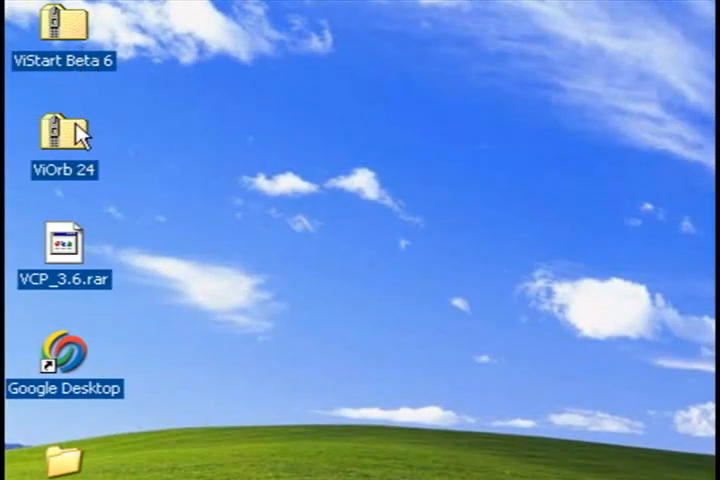
Extract ViOrb 24.zip into the suggested ViOrb 24 folder on the desktop and open it.
right_click(64, 244)
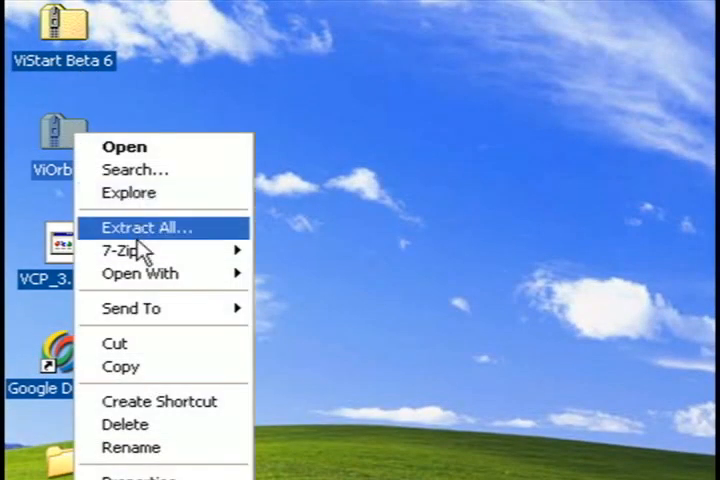
left_click(148, 228)
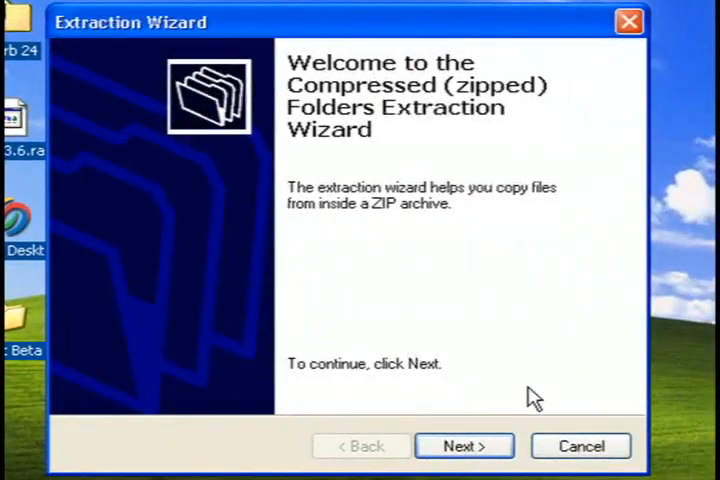
left_click(464, 446)
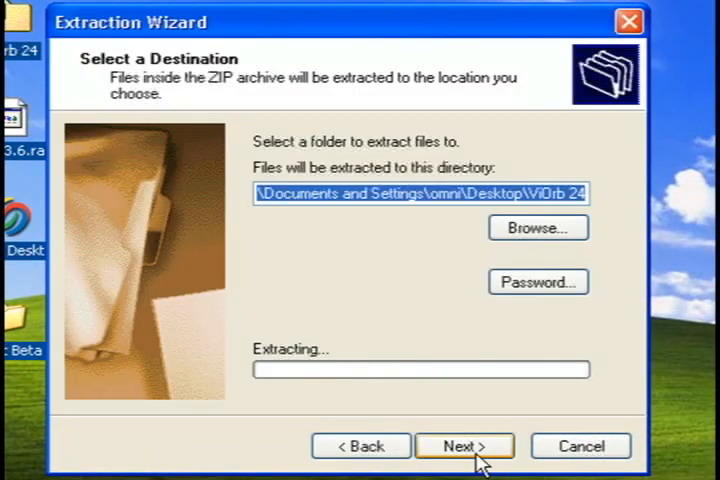
left_click(464, 446)
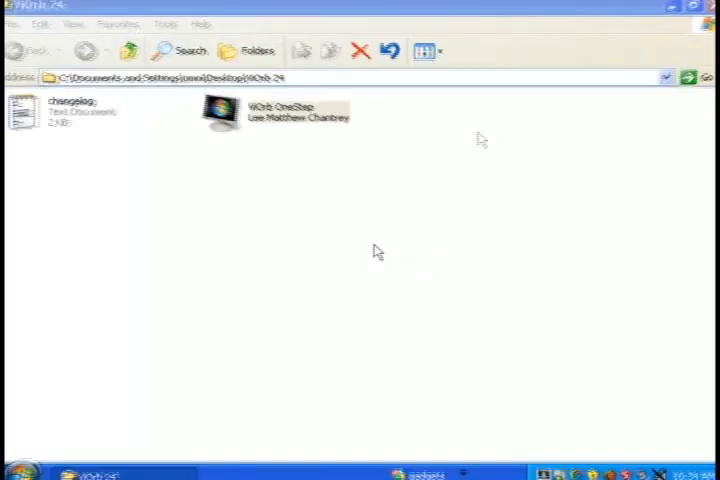
left_click(22, 468)
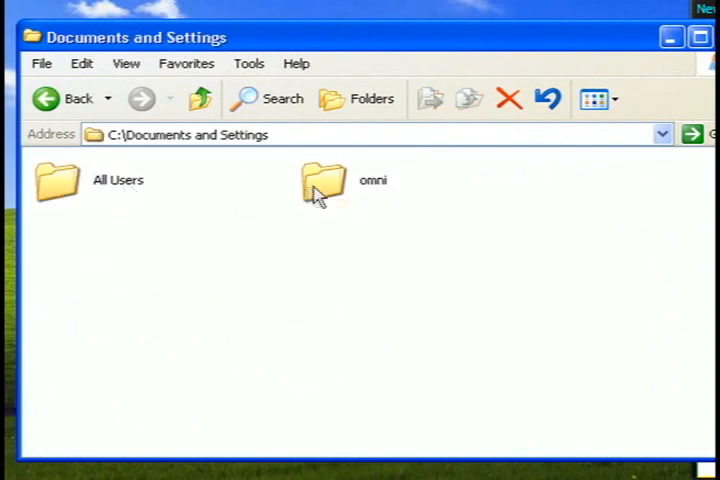
Browse to the user's Start Menu\Programs\Startup folder and drag ViStart OneStep into it.
double_click(322, 184)
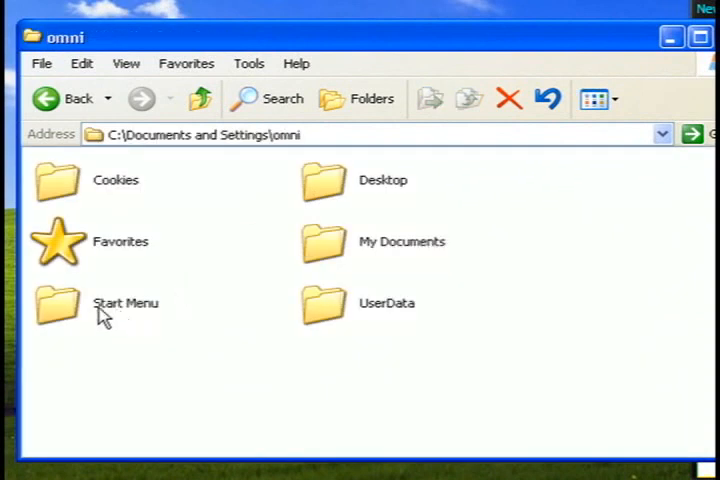
double_click(56, 304)
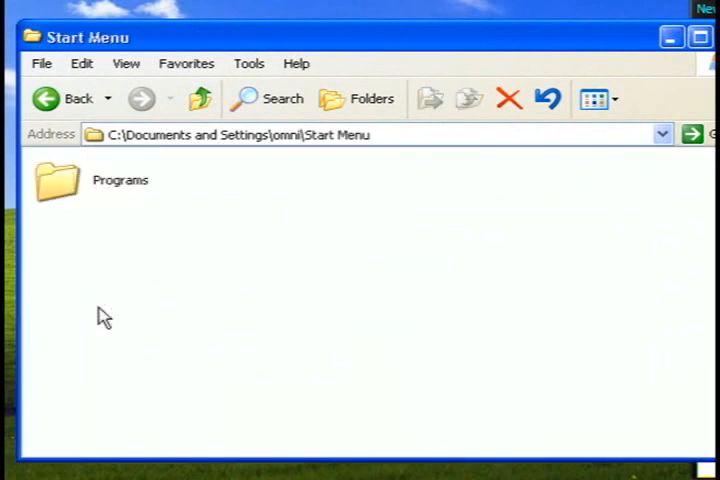
left_click(56, 182)
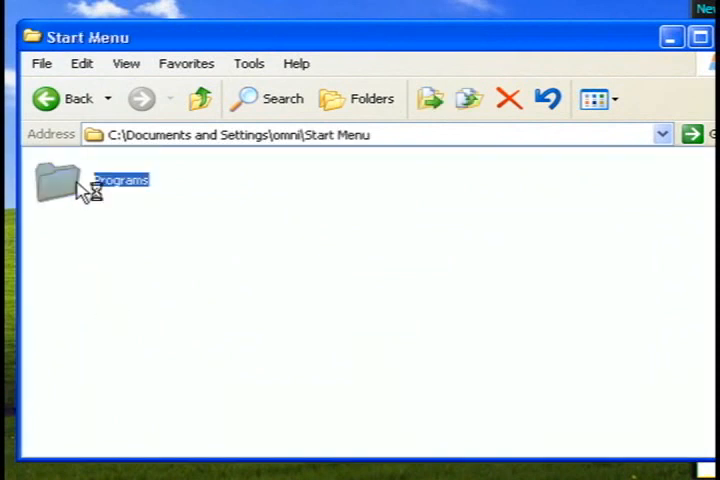
double_click(64, 184)
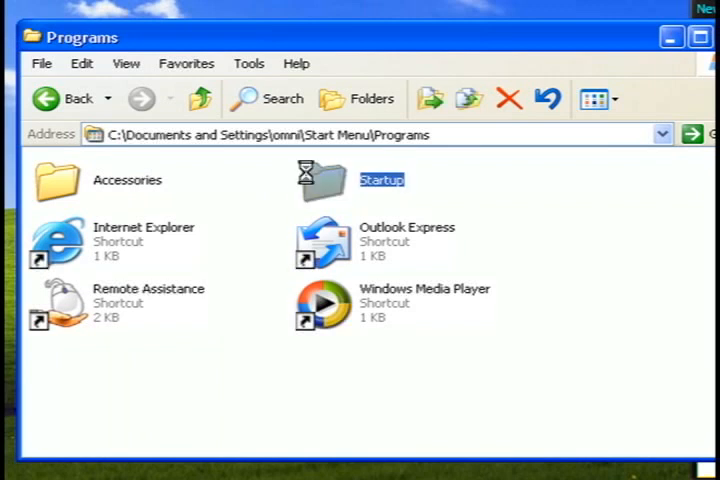
double_click(326, 180)
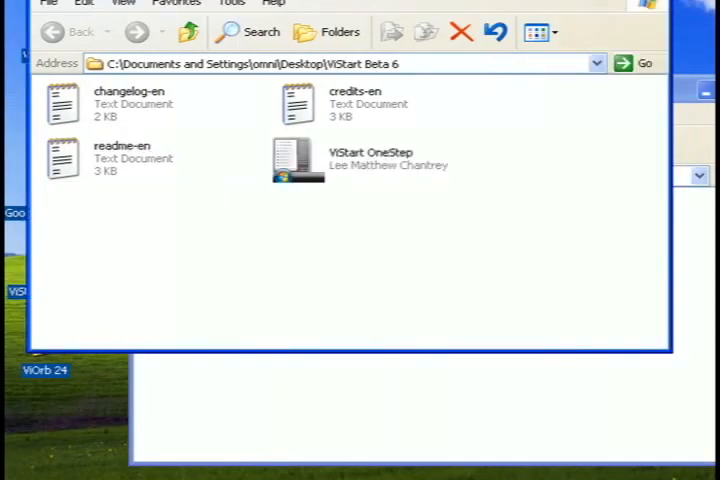
left_click_drag(296, 160, 362, 310)
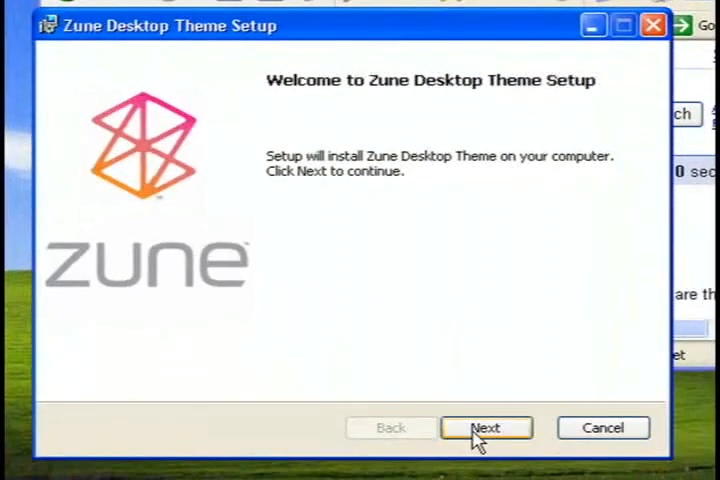
Install the Zune desktop theme, finish setup and close the xp zune theme search page.
left_click(486, 428)
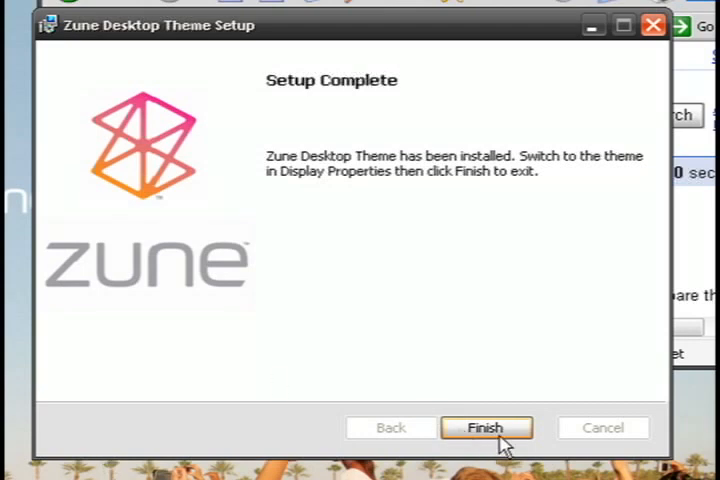
left_click(486, 428)
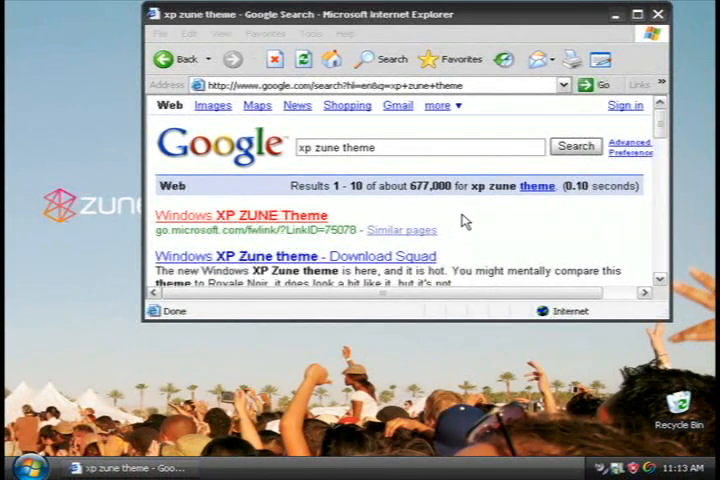
left_click(636, 14)
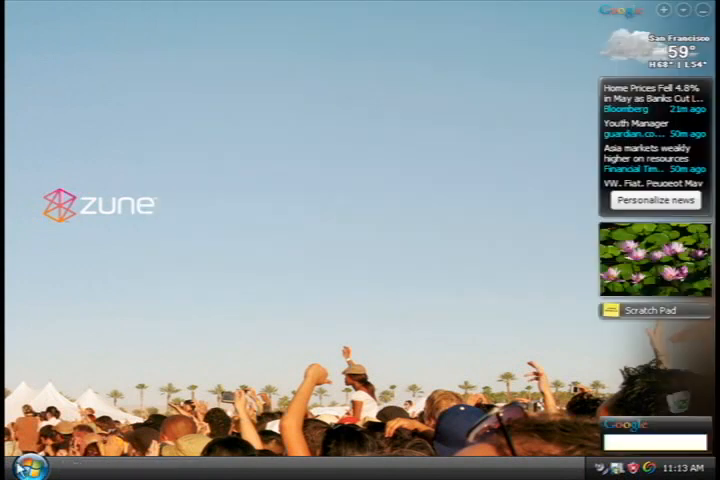